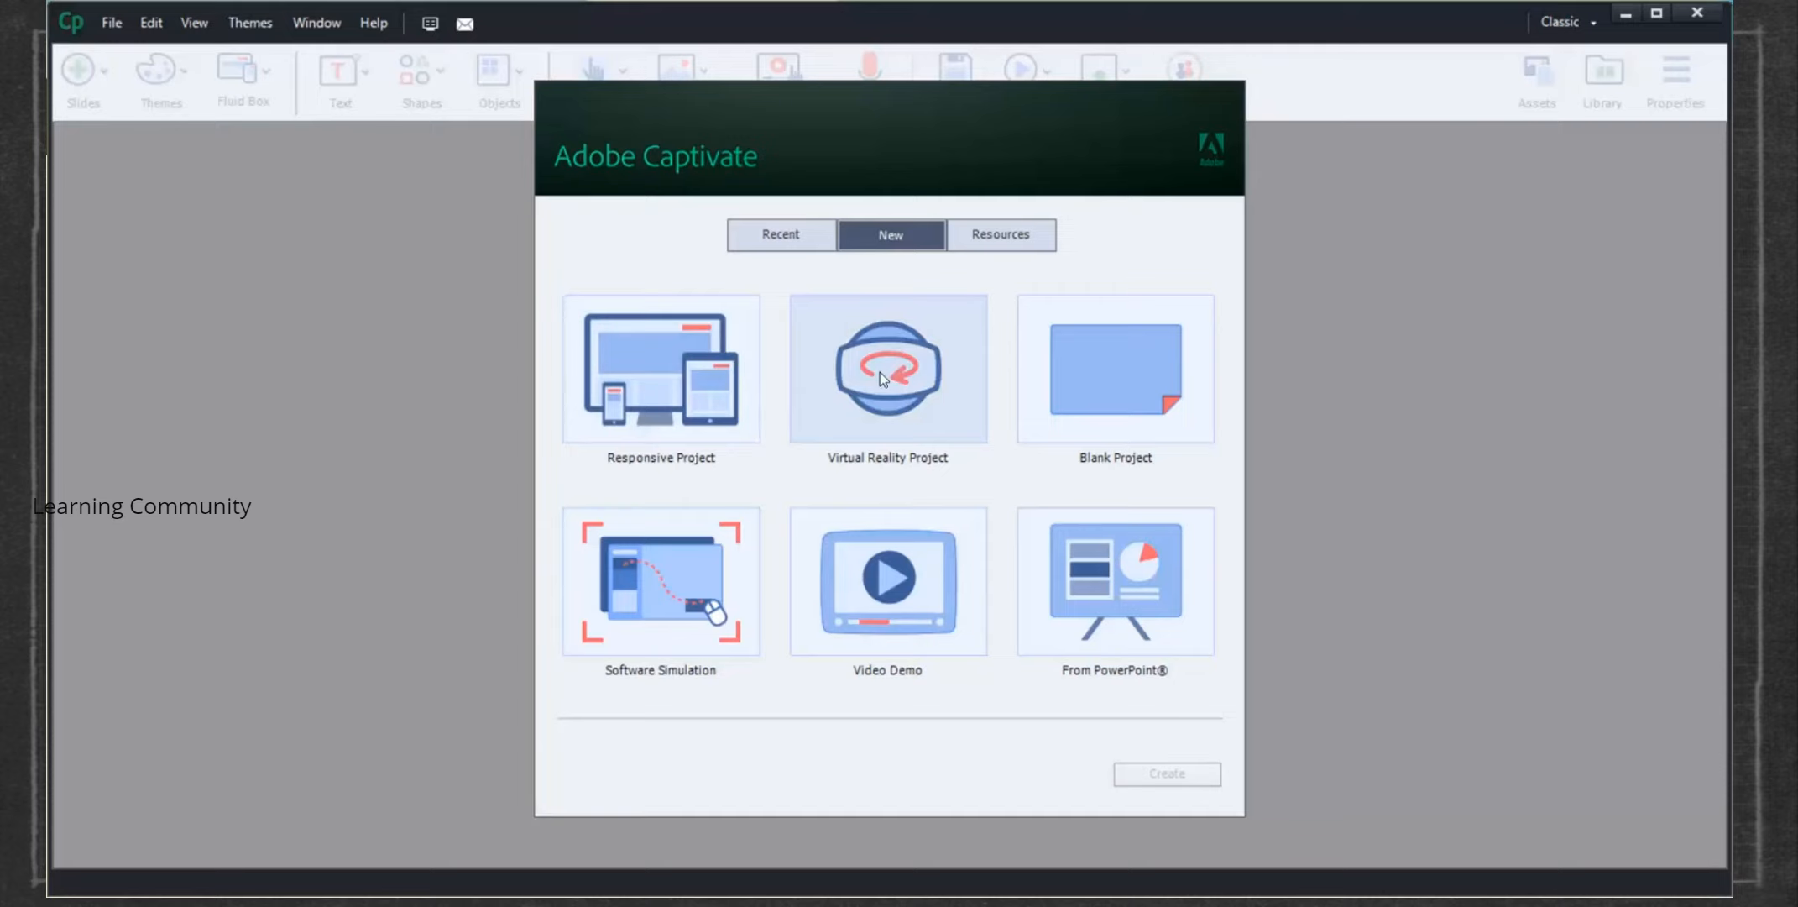
Create a Virtual Reality project and place the 360° rooftop pool image on its first slide
{"action": "left_click", "coordinate": [1166, 774]}
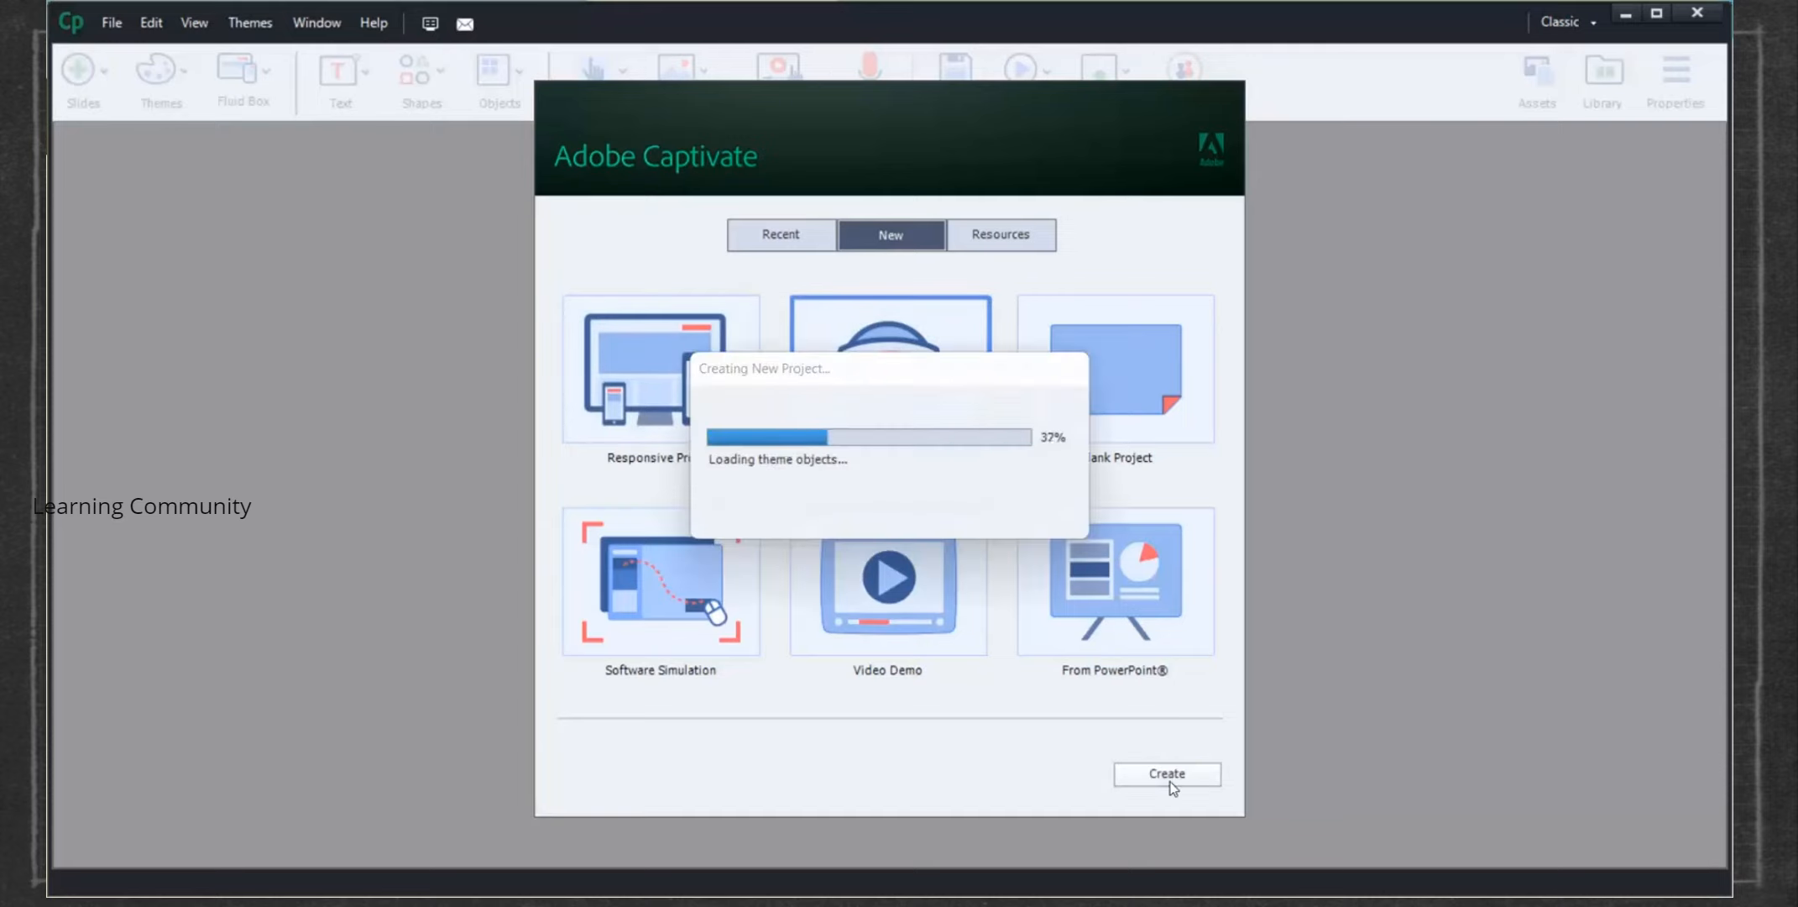
{"action": "left_click", "coordinate": [1167, 774]}
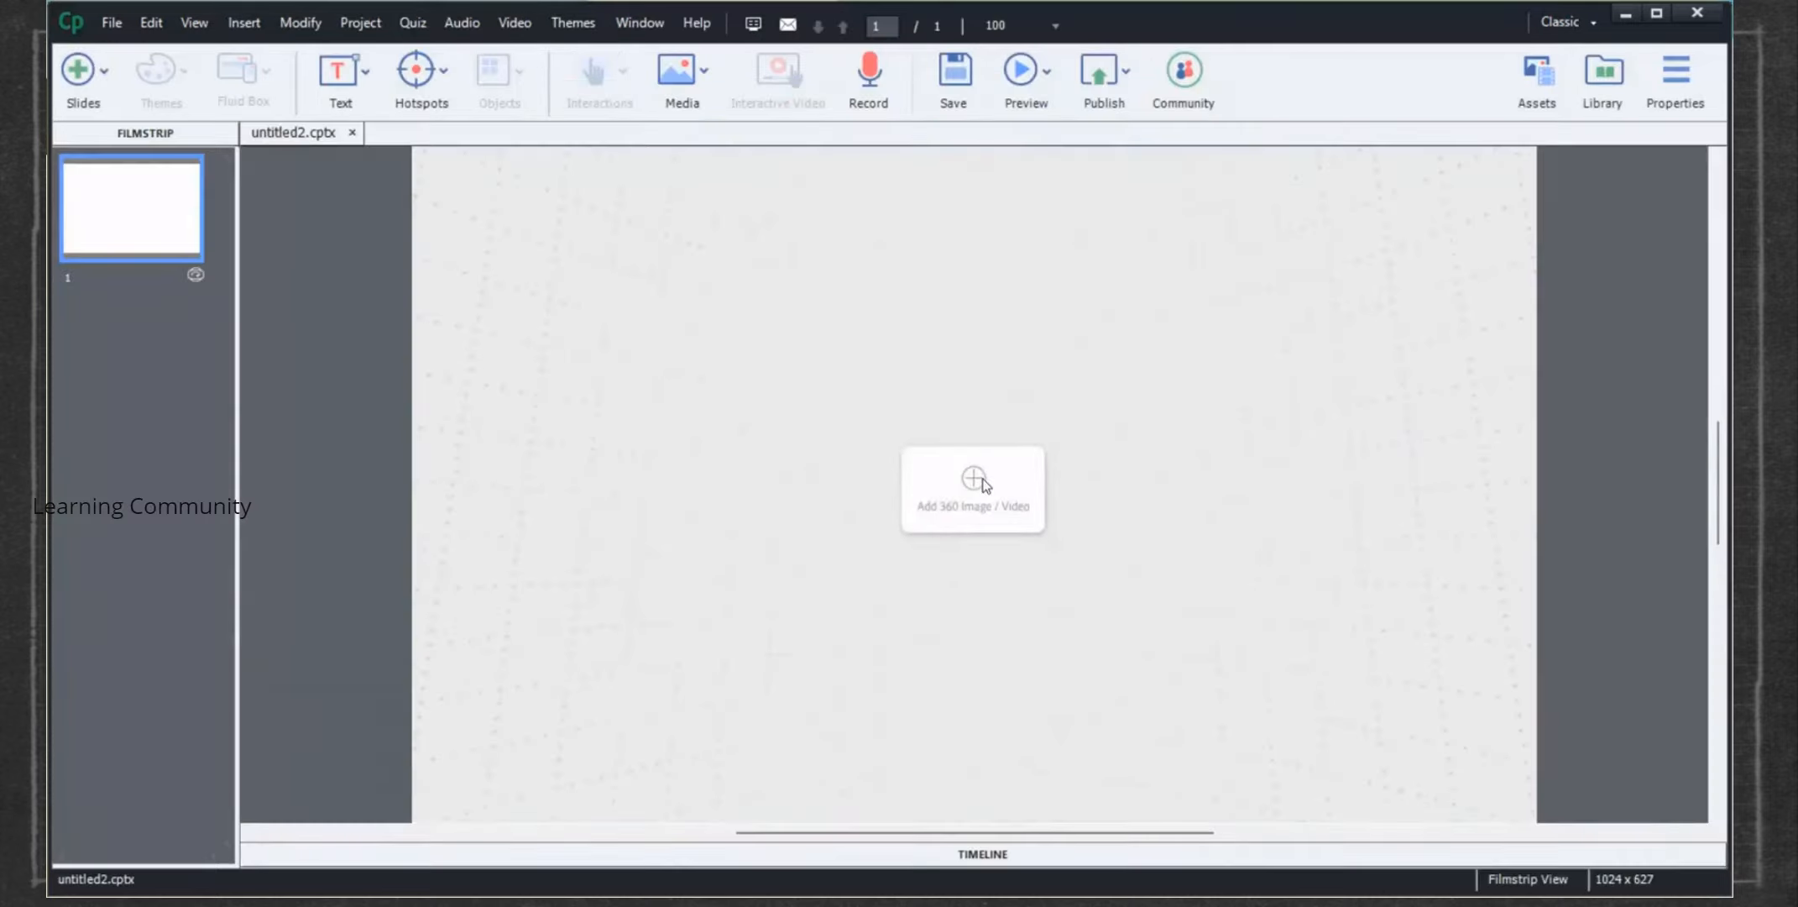
{"action": "left_click", "coordinate": [971, 481]}
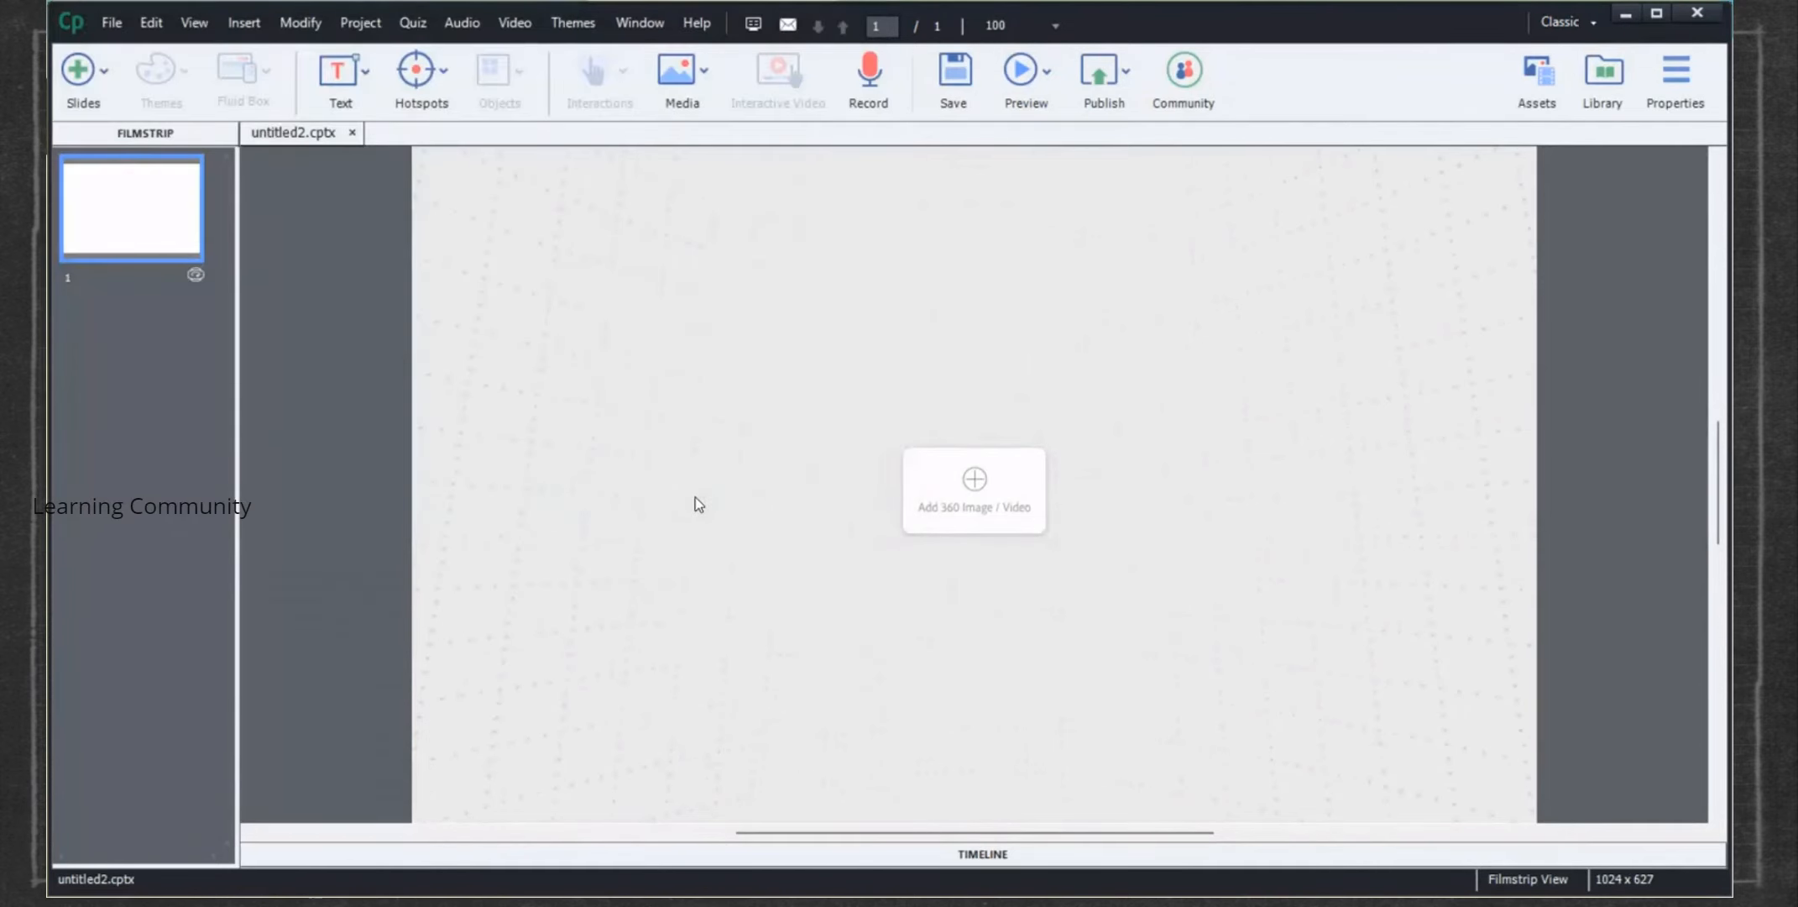
{"action": "left_click", "coordinate": [974, 478]}
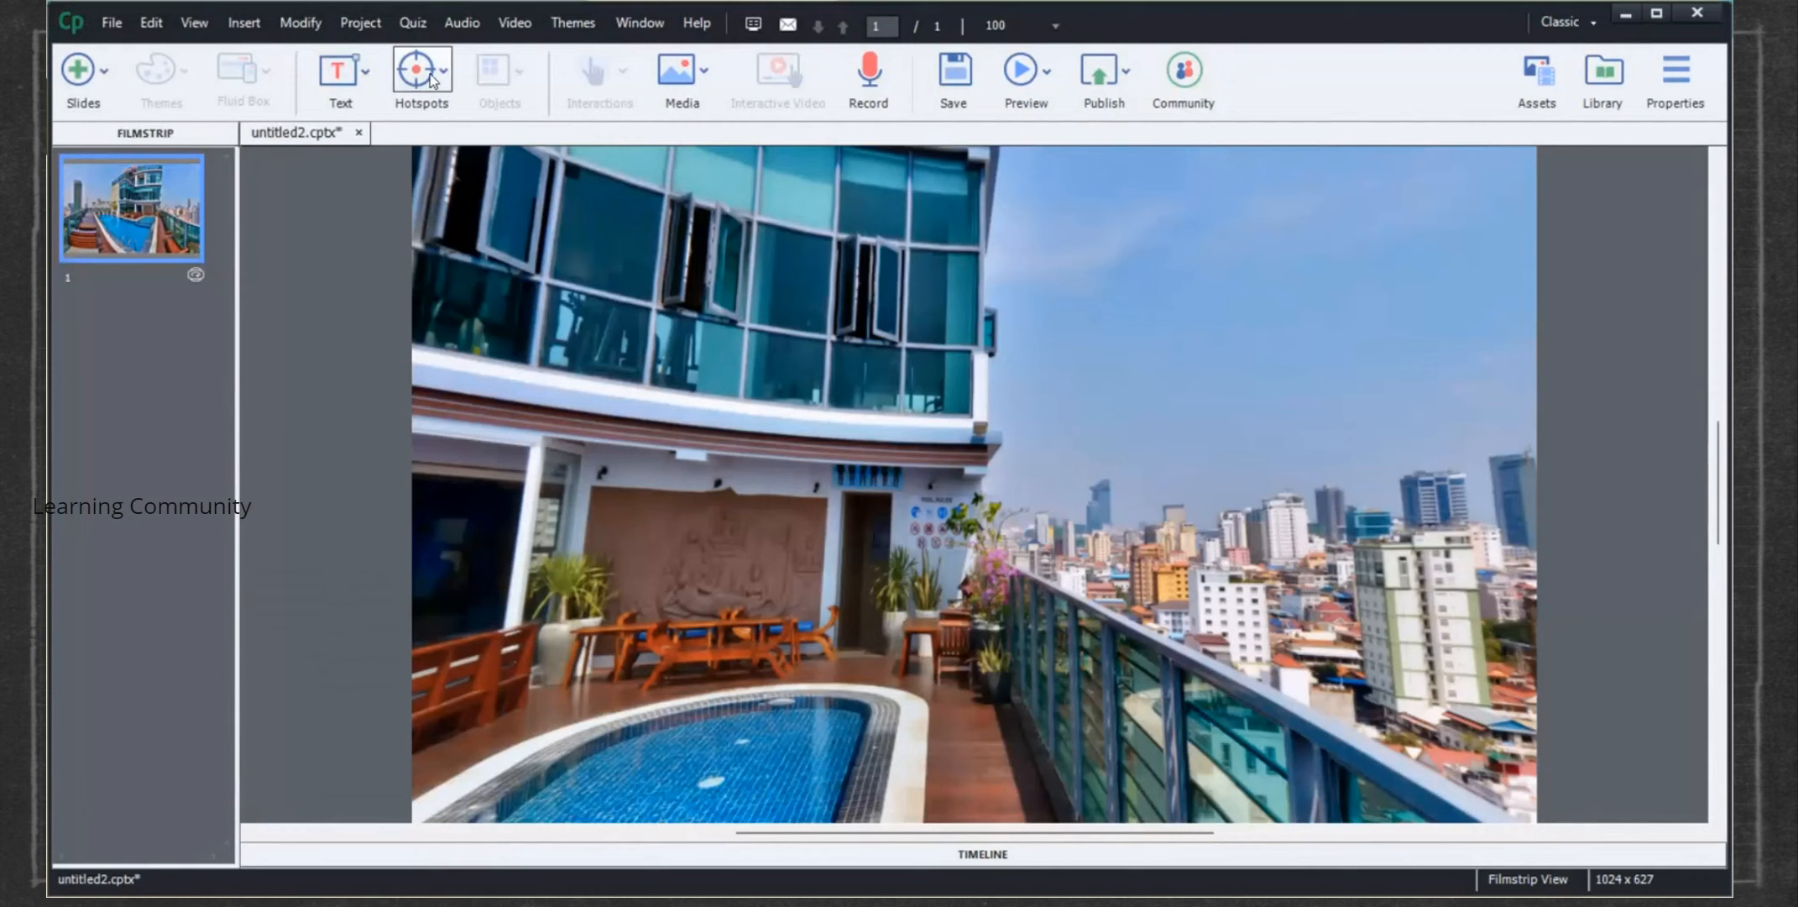
Add a hotspot that displays 'Option 1' on click and is set to Must View Once
{"action": "left_click", "coordinate": [420, 69]}
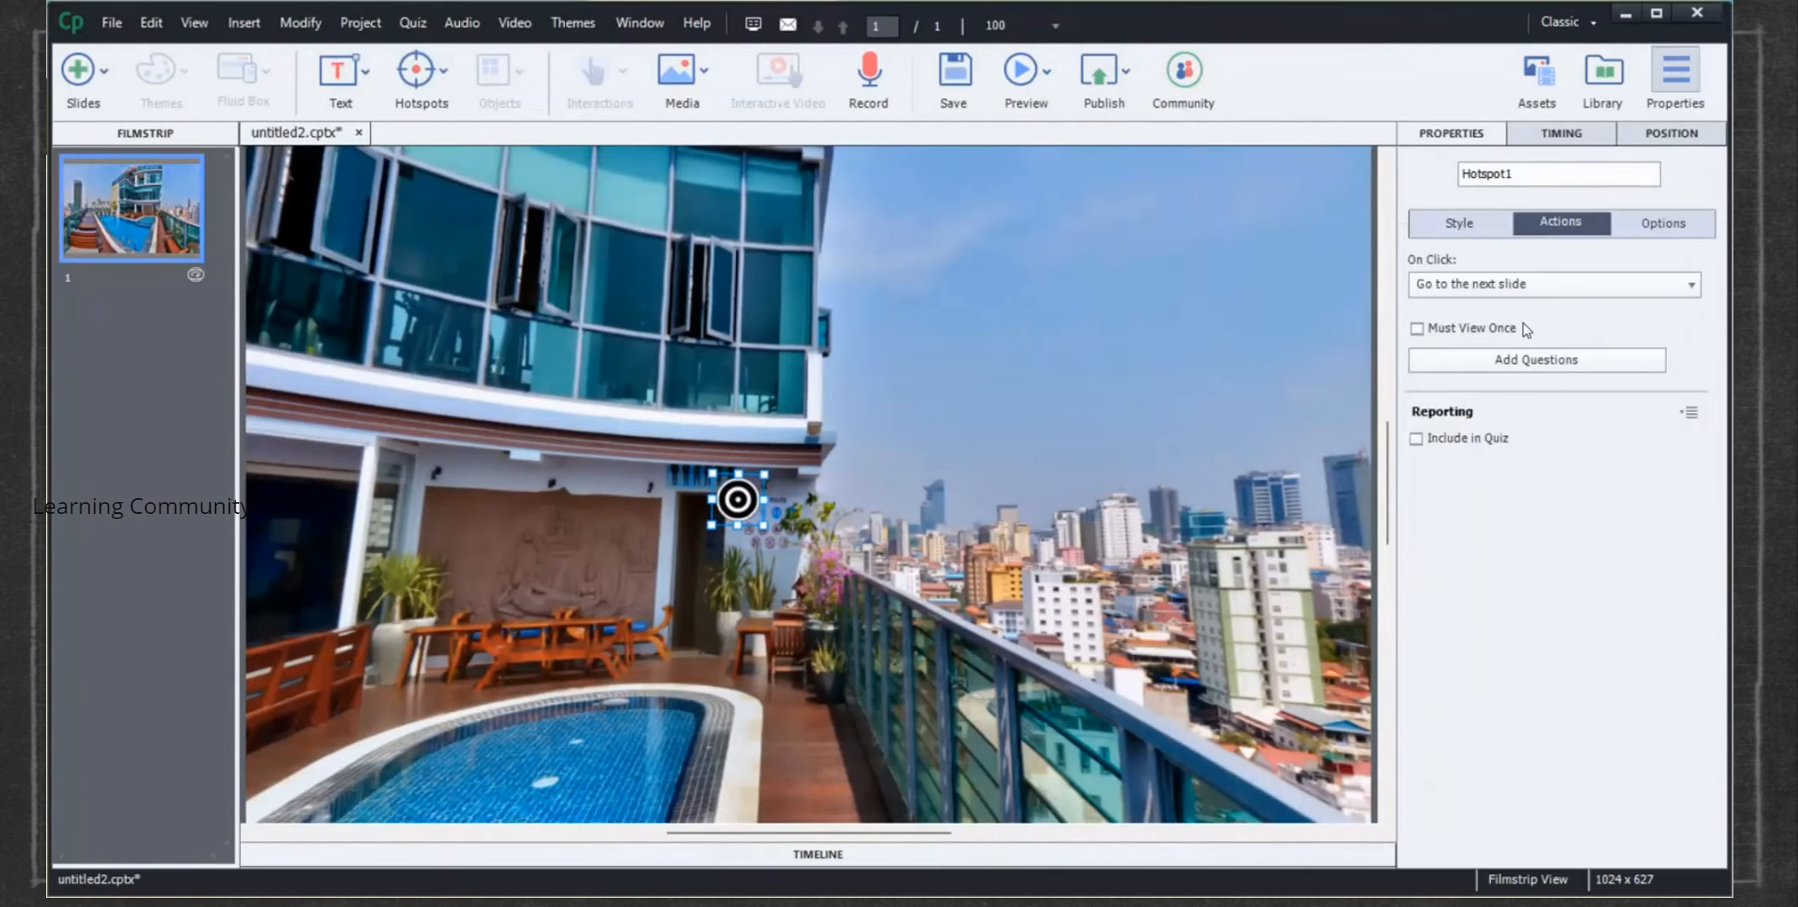
{"action": "left_click", "coordinate": [1555, 284]}
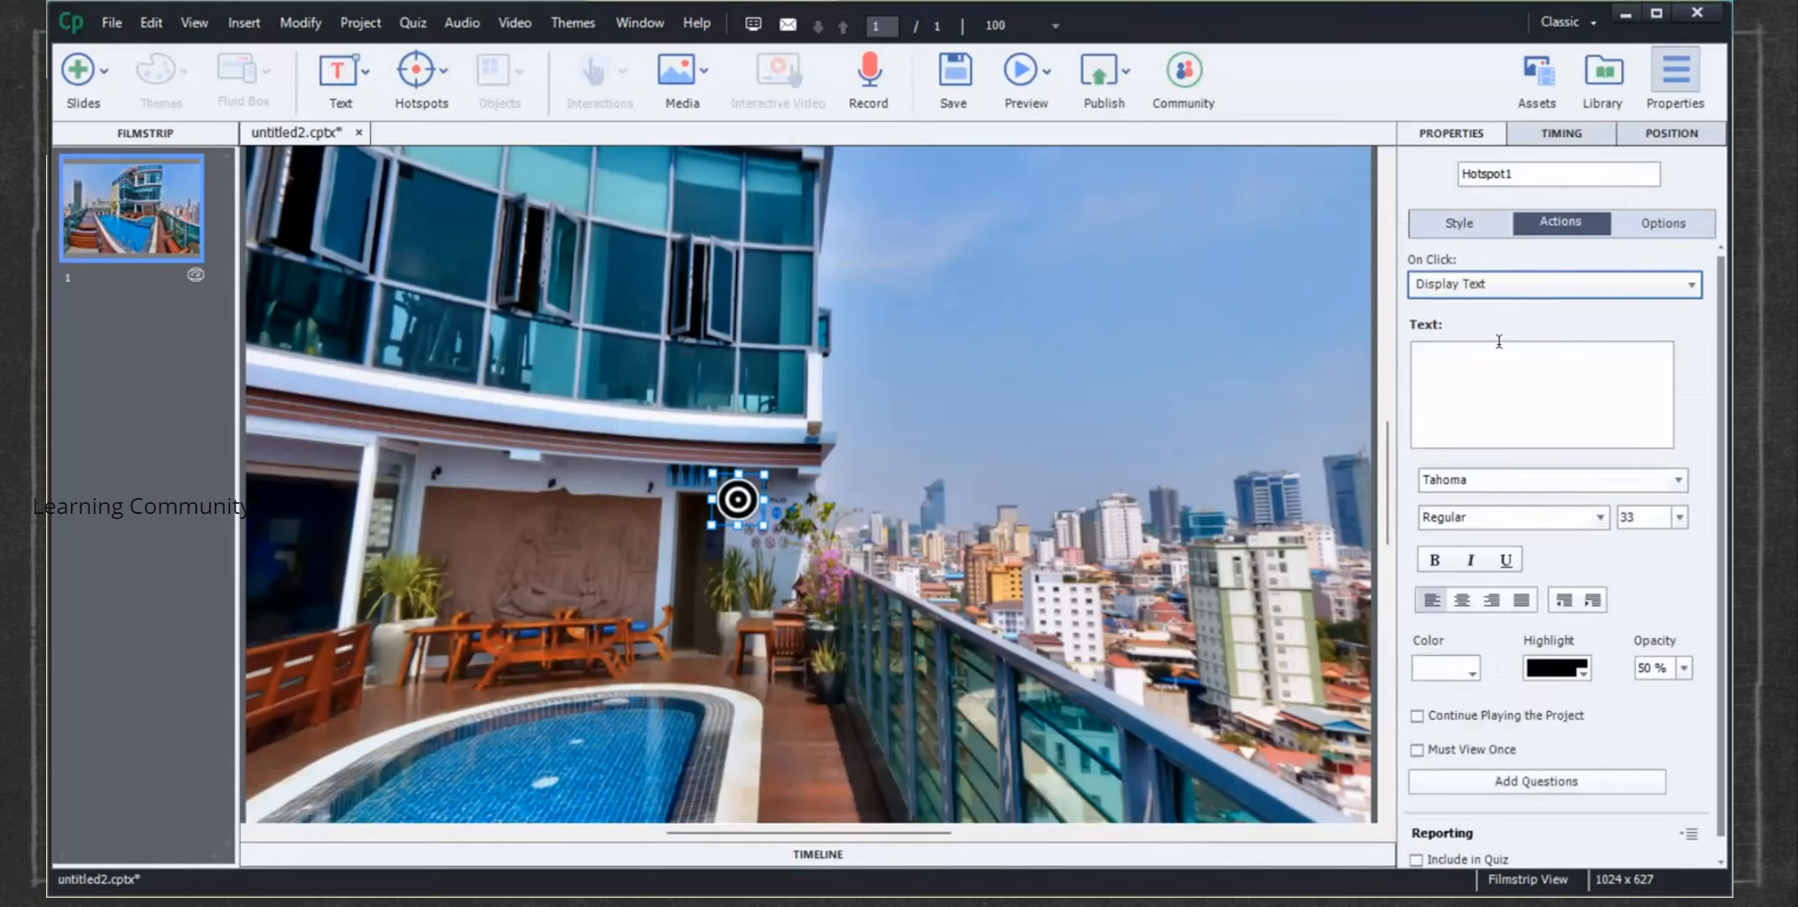
{"action": "type", "text": "Option 1"}
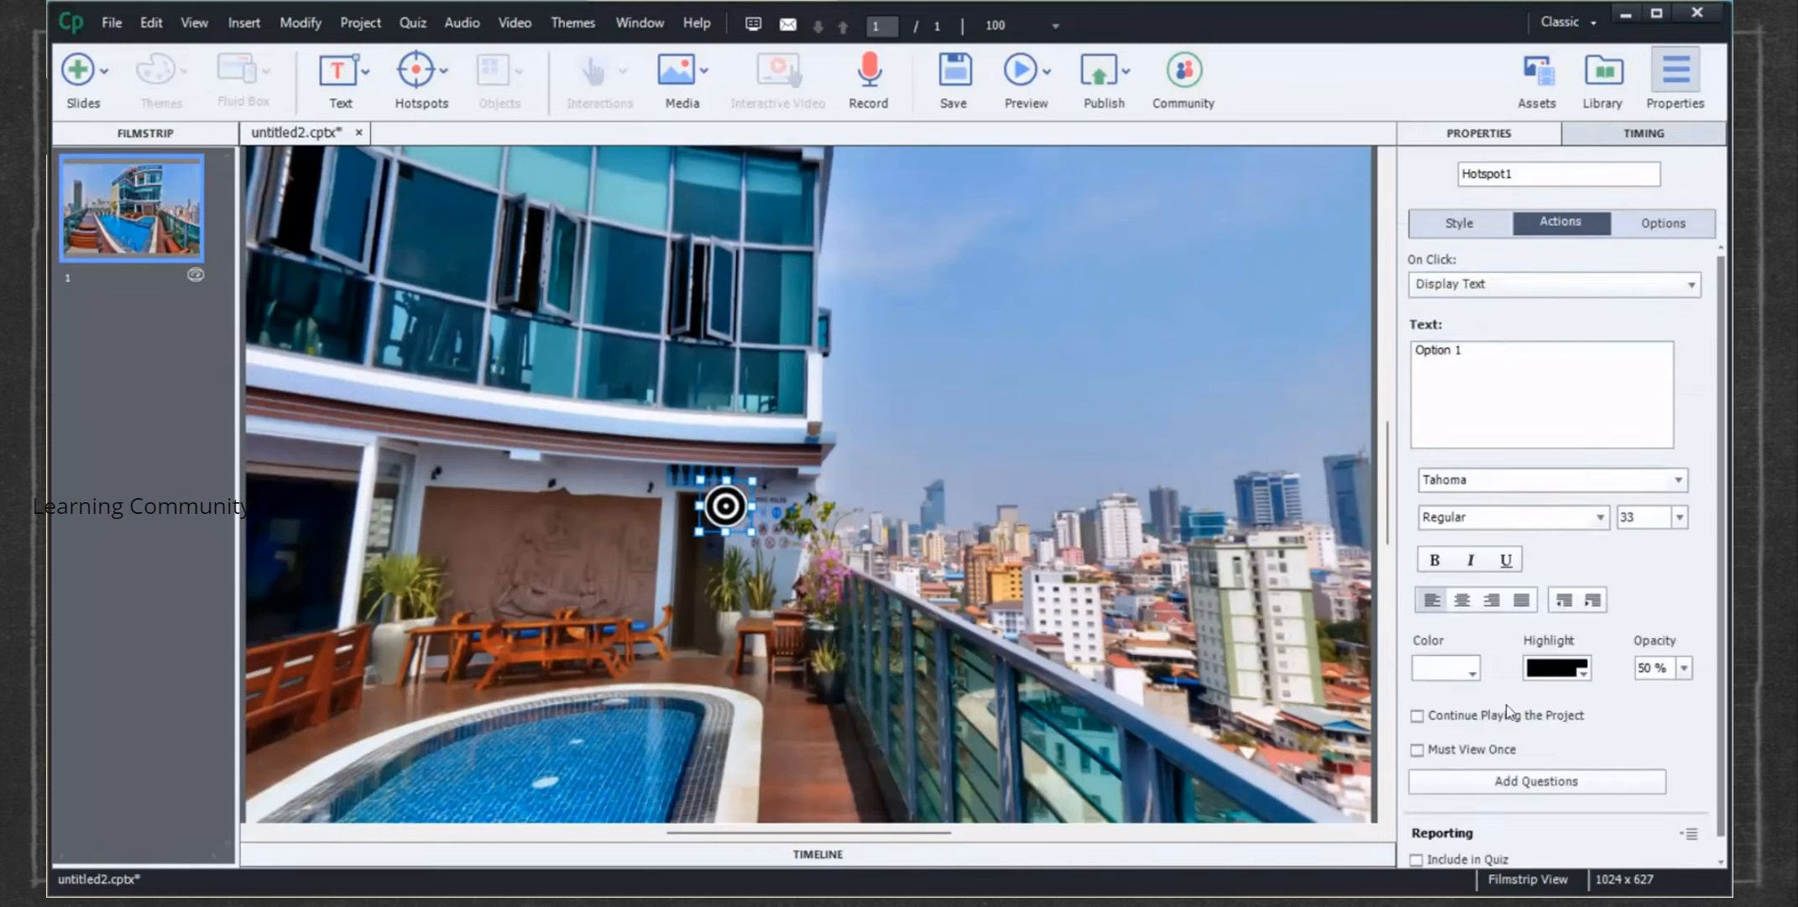
{"action": "left_click", "coordinate": [1417, 749]}
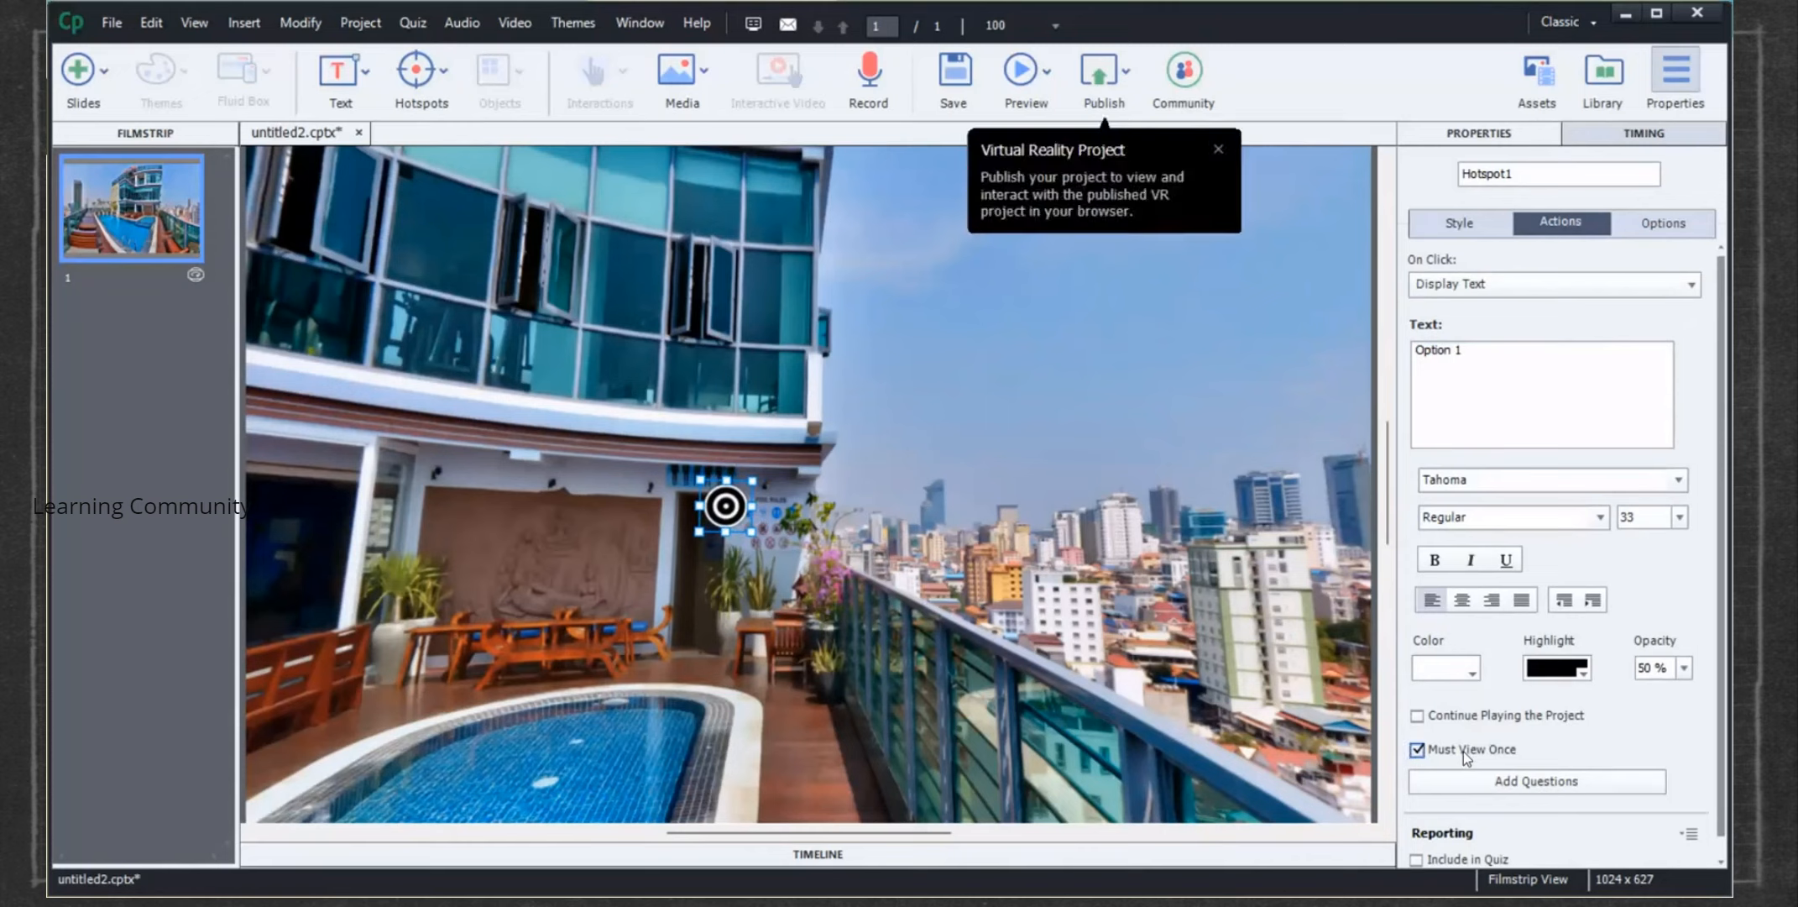
{"action": "mouse_move", "coordinate": [1529, 783]}
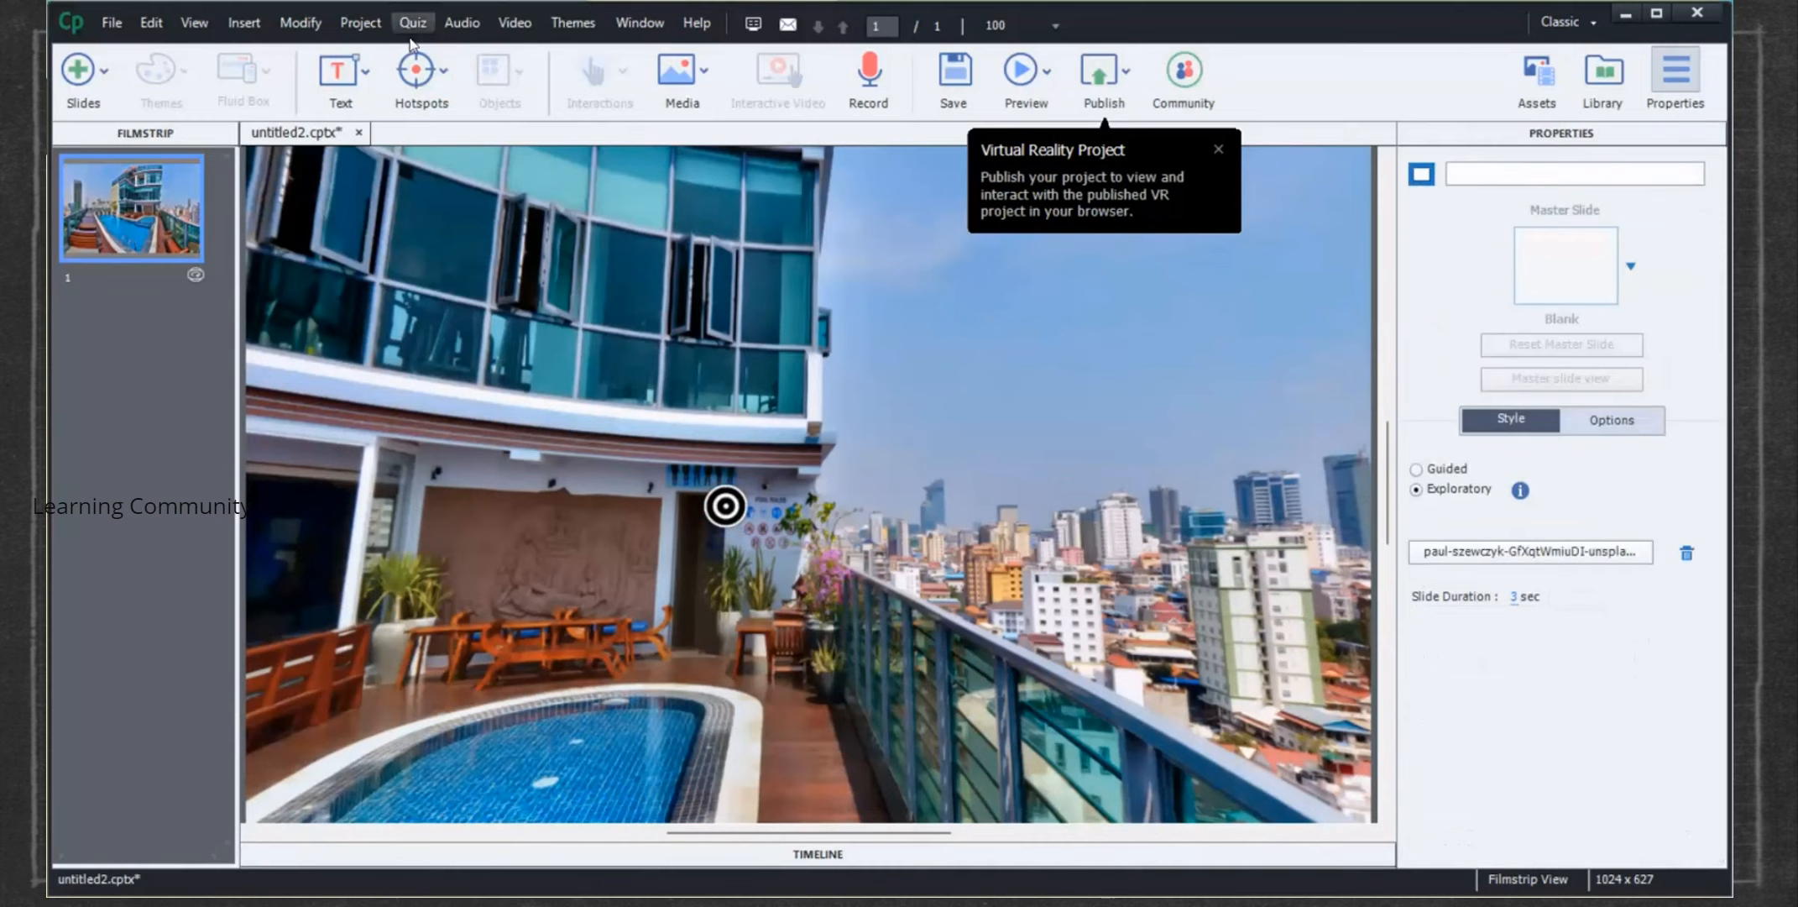
Add a second hotspot that displays 'Option 2' on click
{"action": "left_click", "coordinate": [727, 506]}
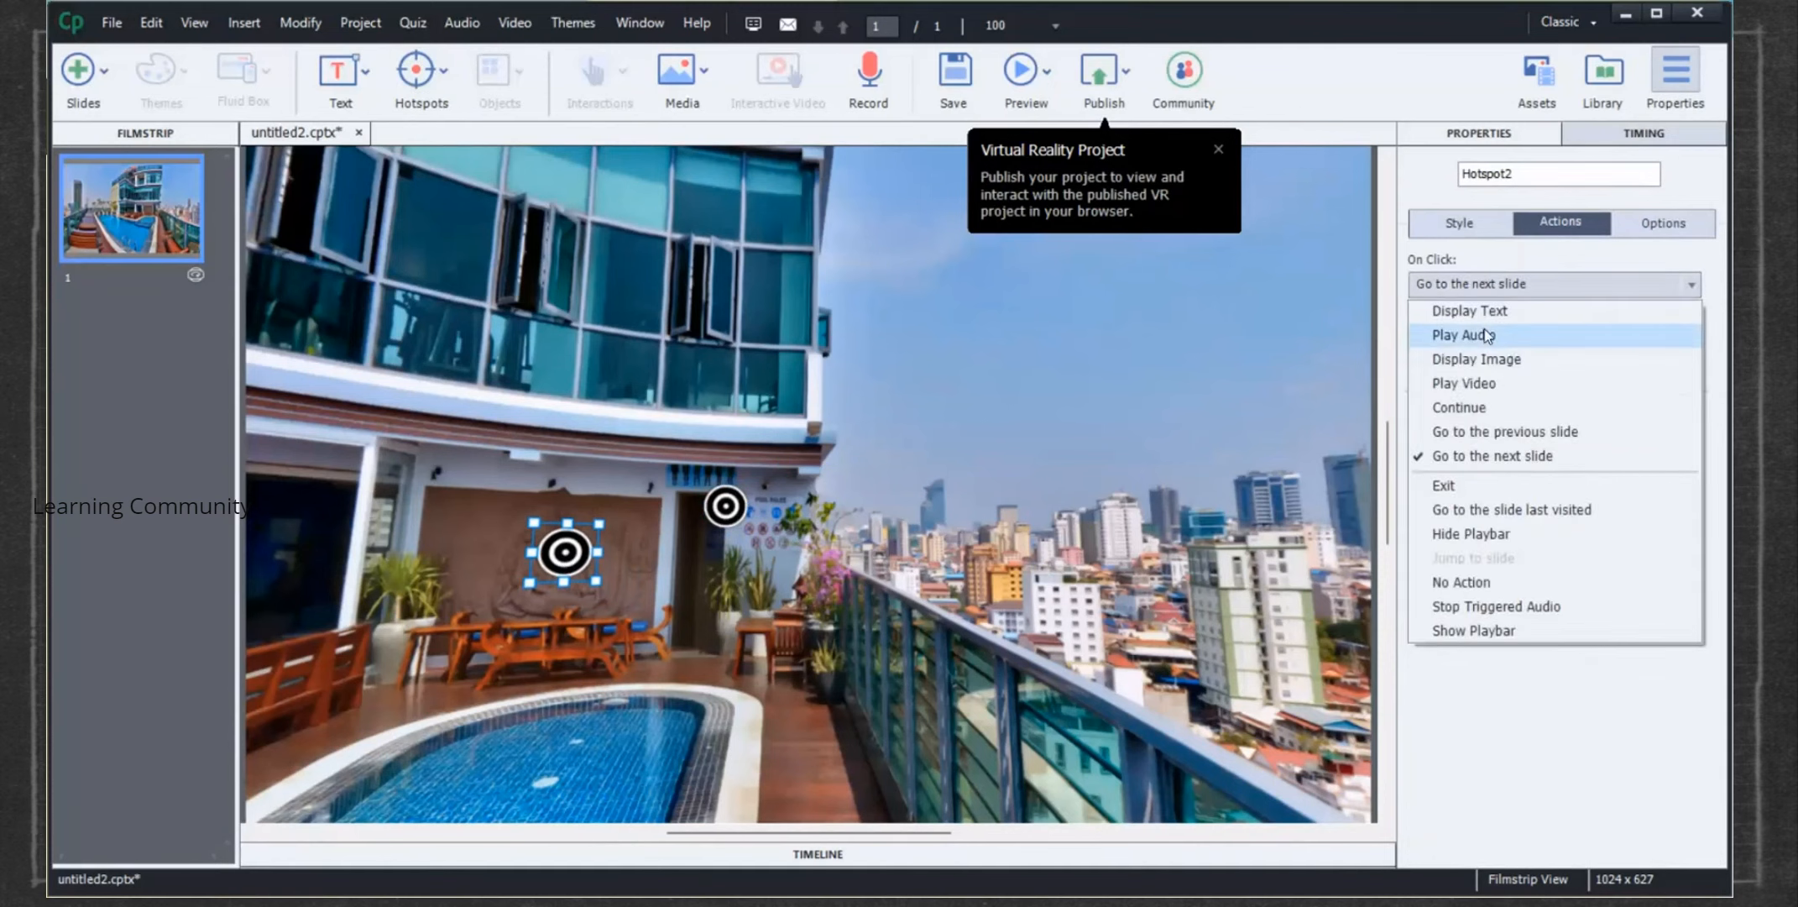
{"action": "left_click", "coordinate": [1469, 311]}
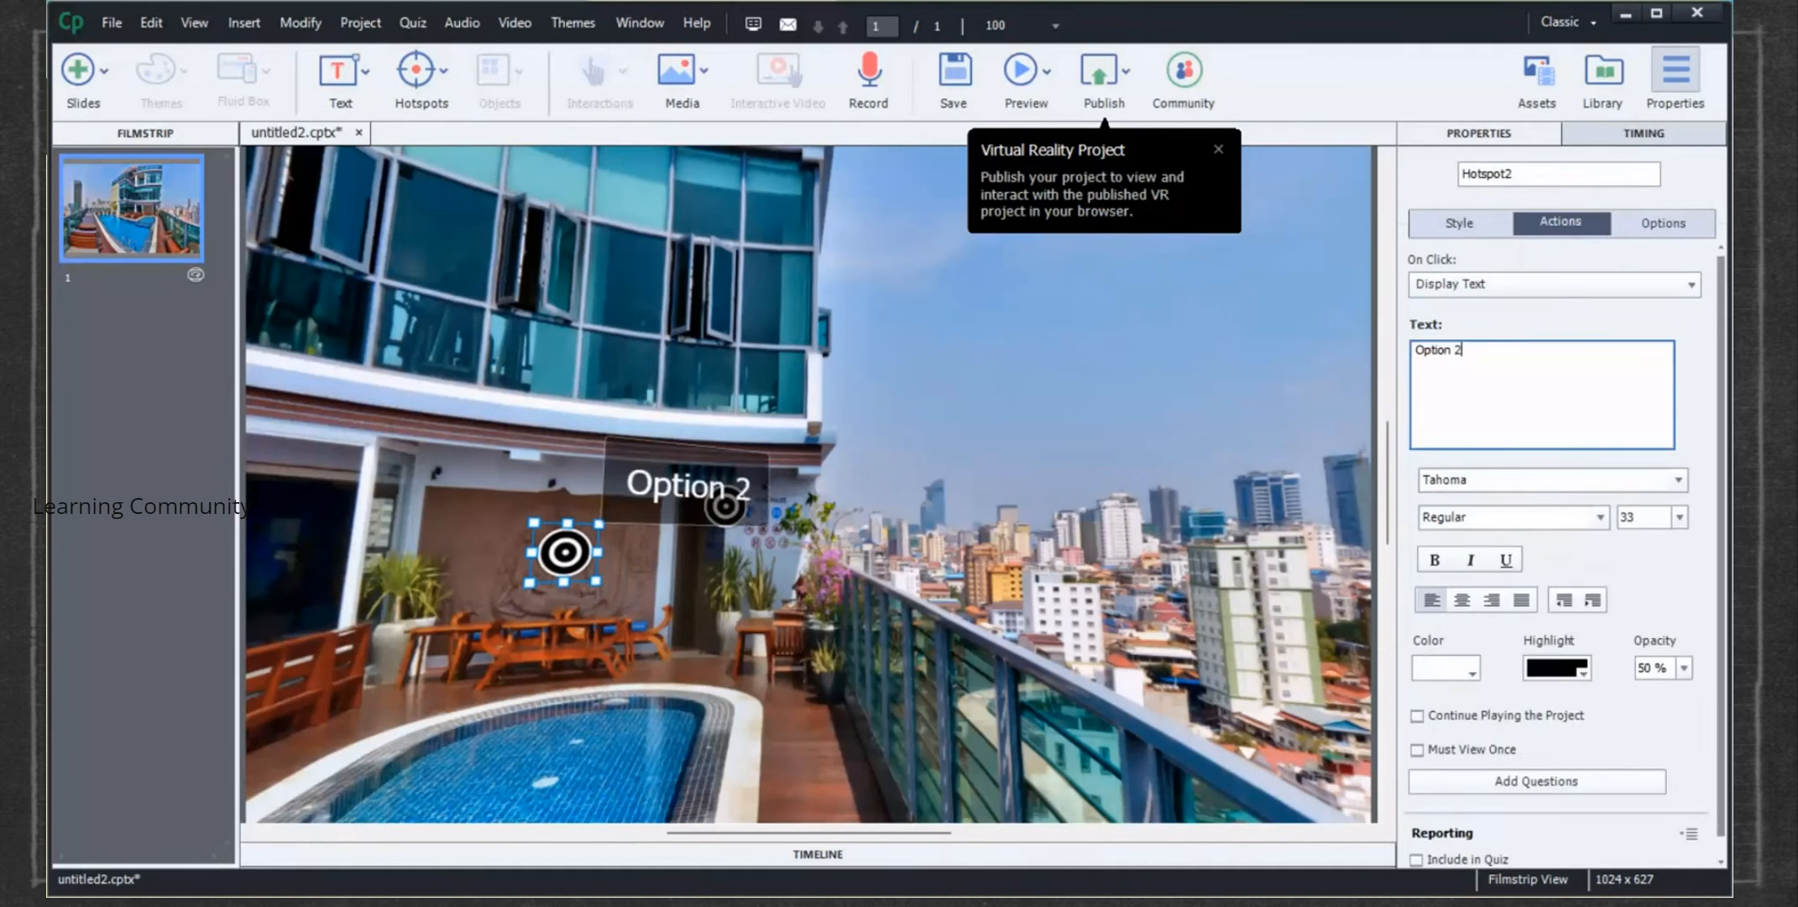
{"action": "mouse_move", "coordinate": [1568, 789]}
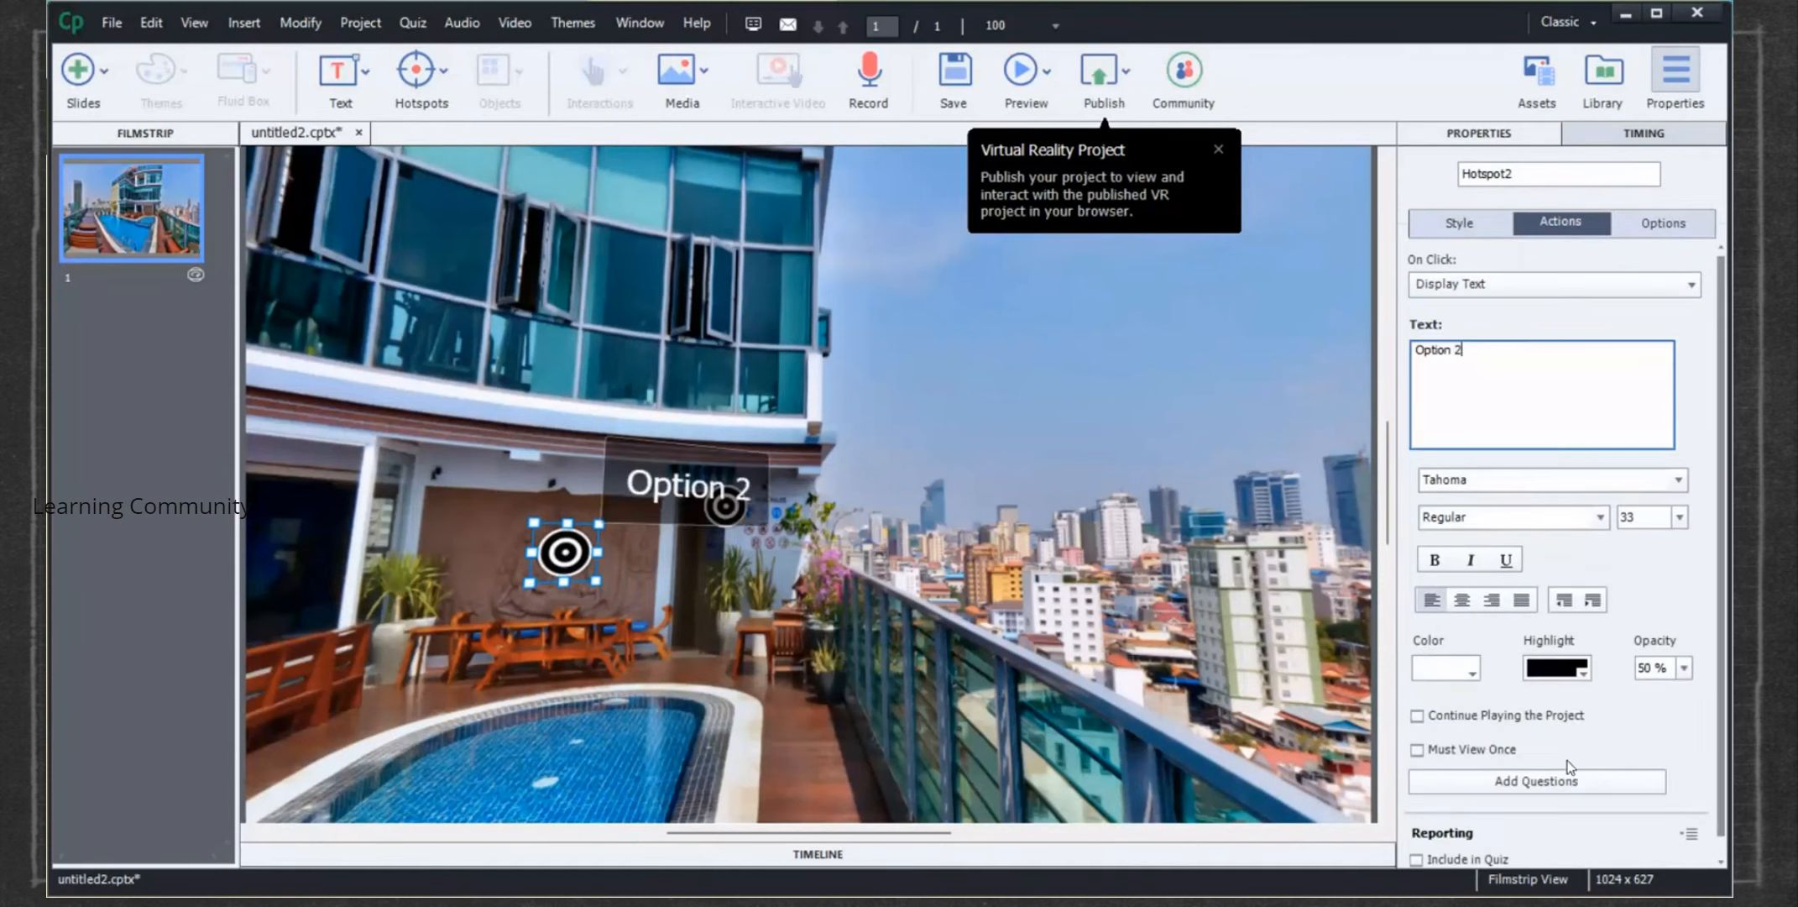
{"action": "left_click", "coordinate": [1417, 749]}
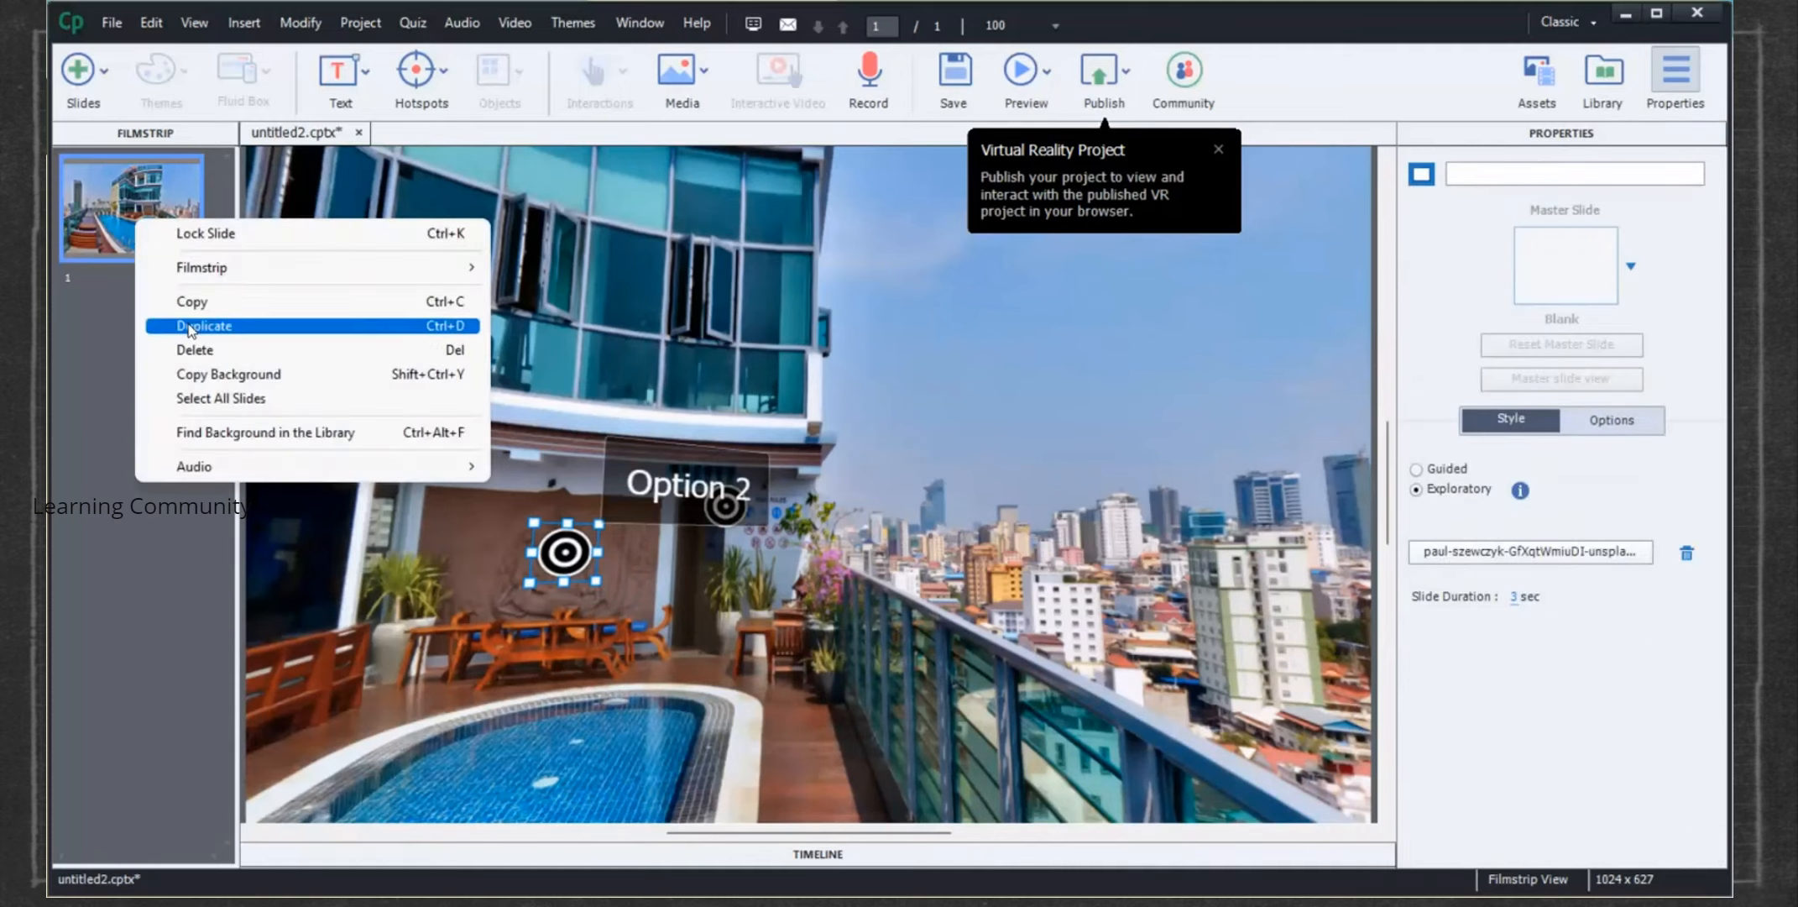
Duplicate the rooftop pool slide and launch the project preview in the browser
{"action": "left_click", "coordinate": [203, 326]}
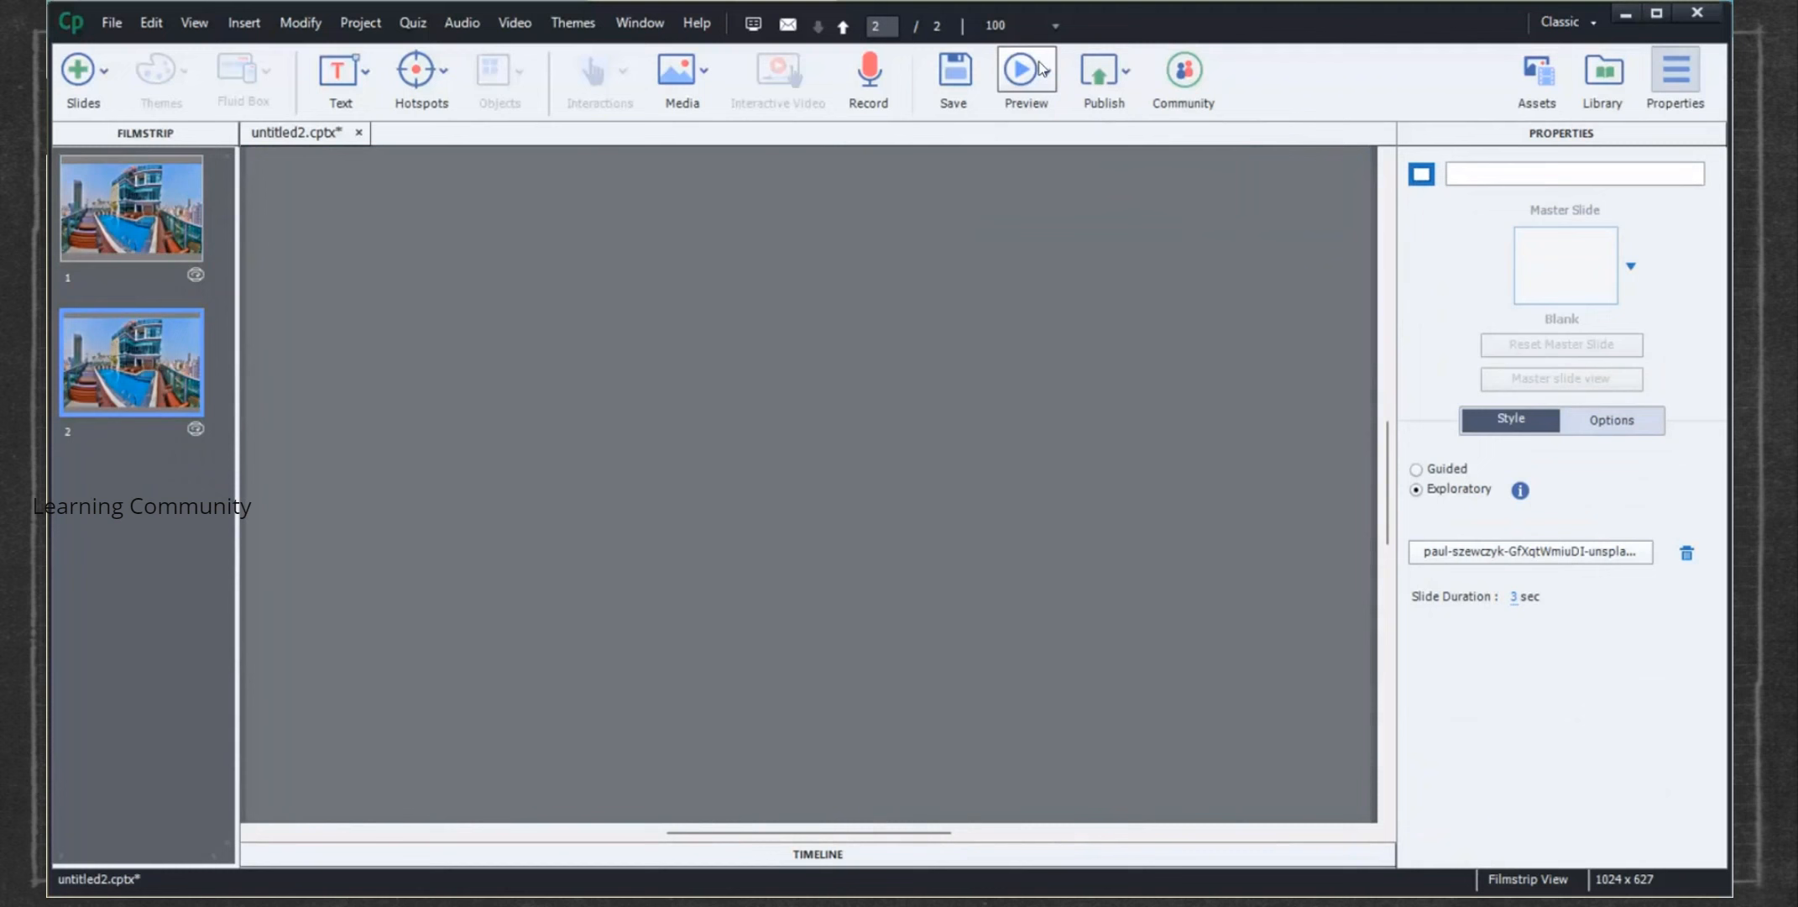
{"action": "left_click", "coordinate": [1019, 67]}
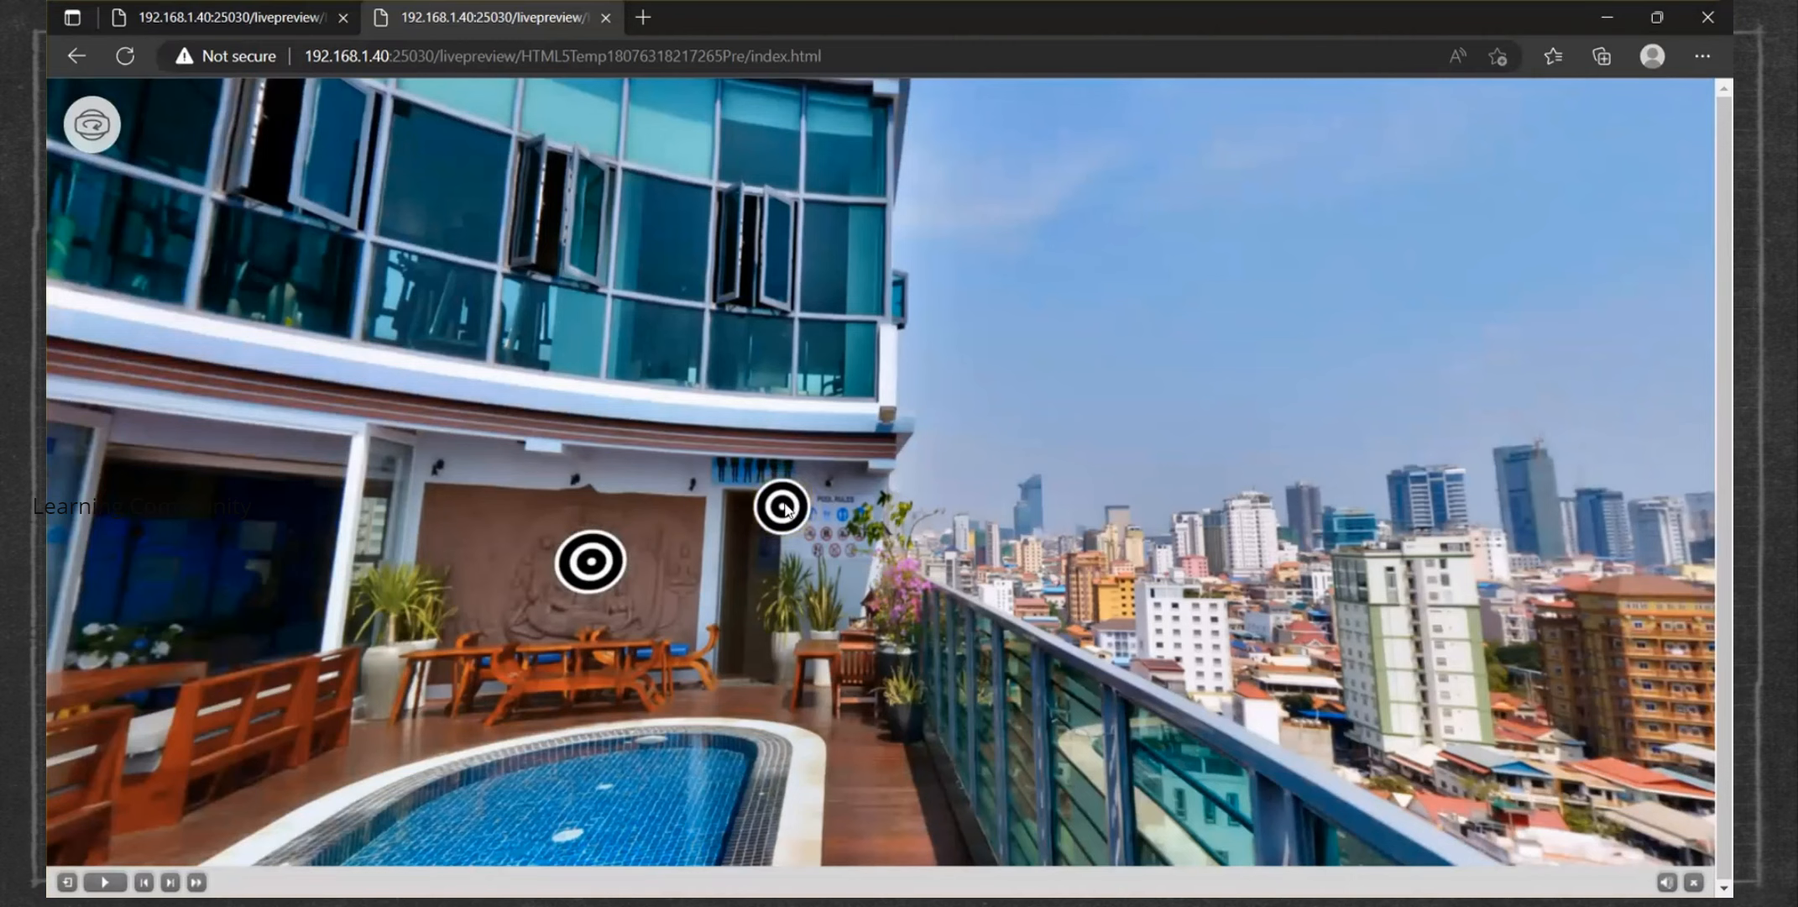
Reveal 'Option 1' from the first hotspot, attempt to proceed, and dismiss the unviewed-hotspots warning
{"action": "left_click", "coordinate": [777, 507]}
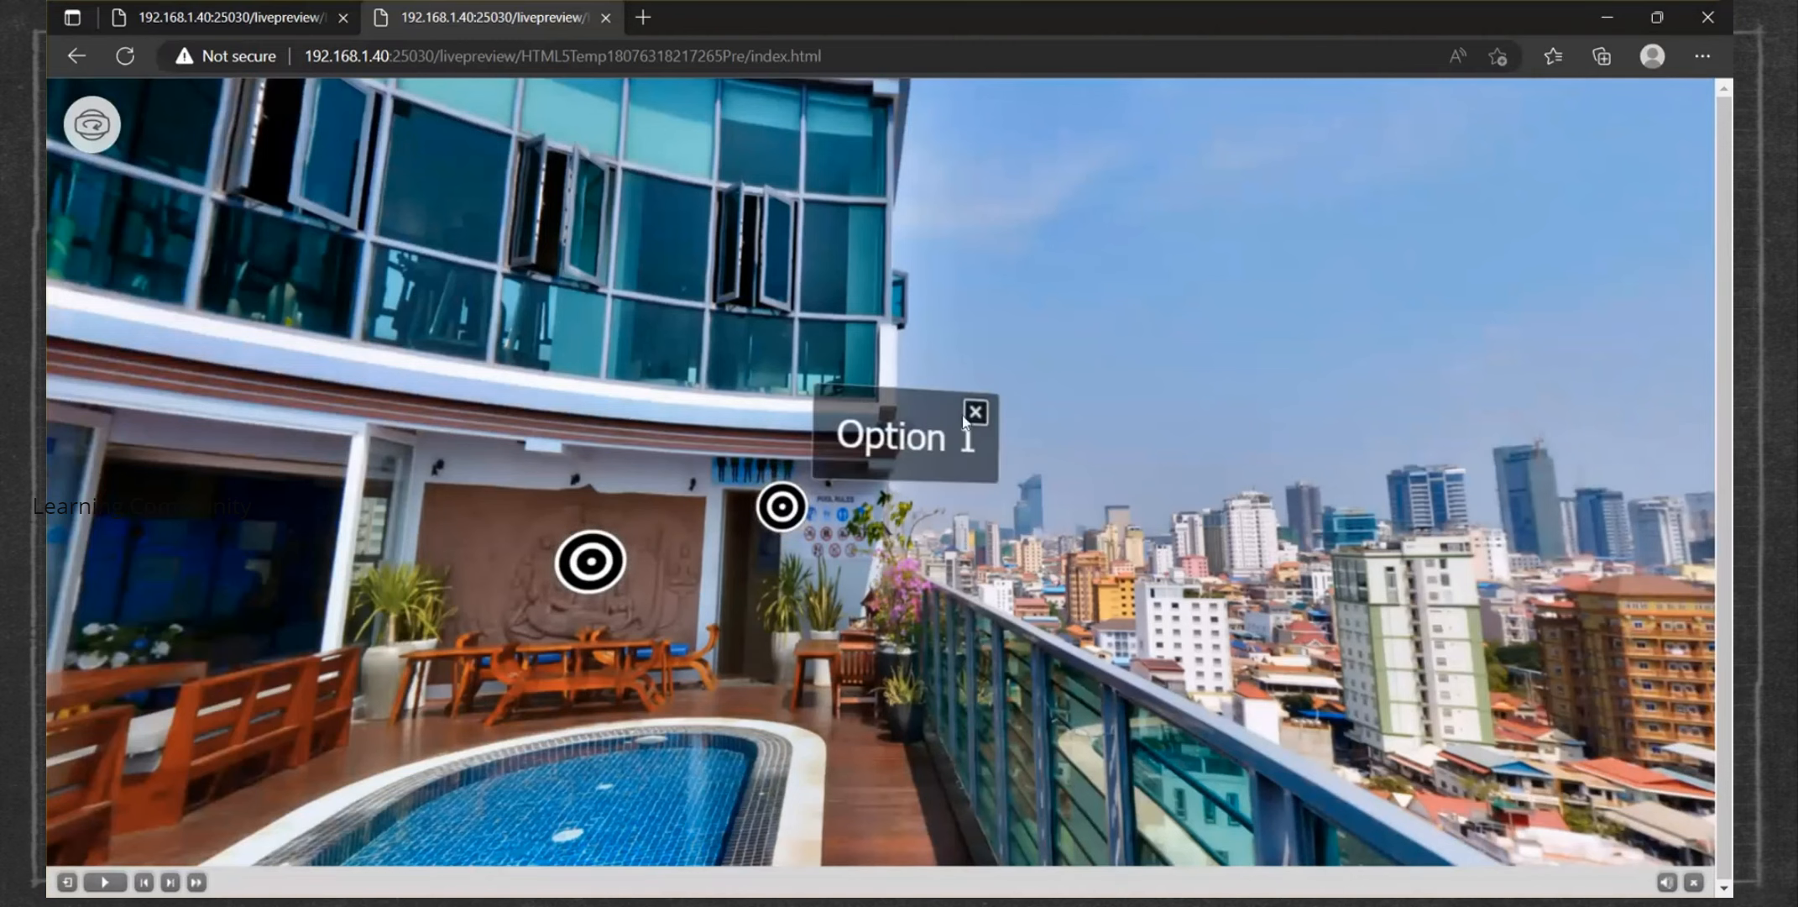
{"action": "left_click", "coordinate": [974, 410]}
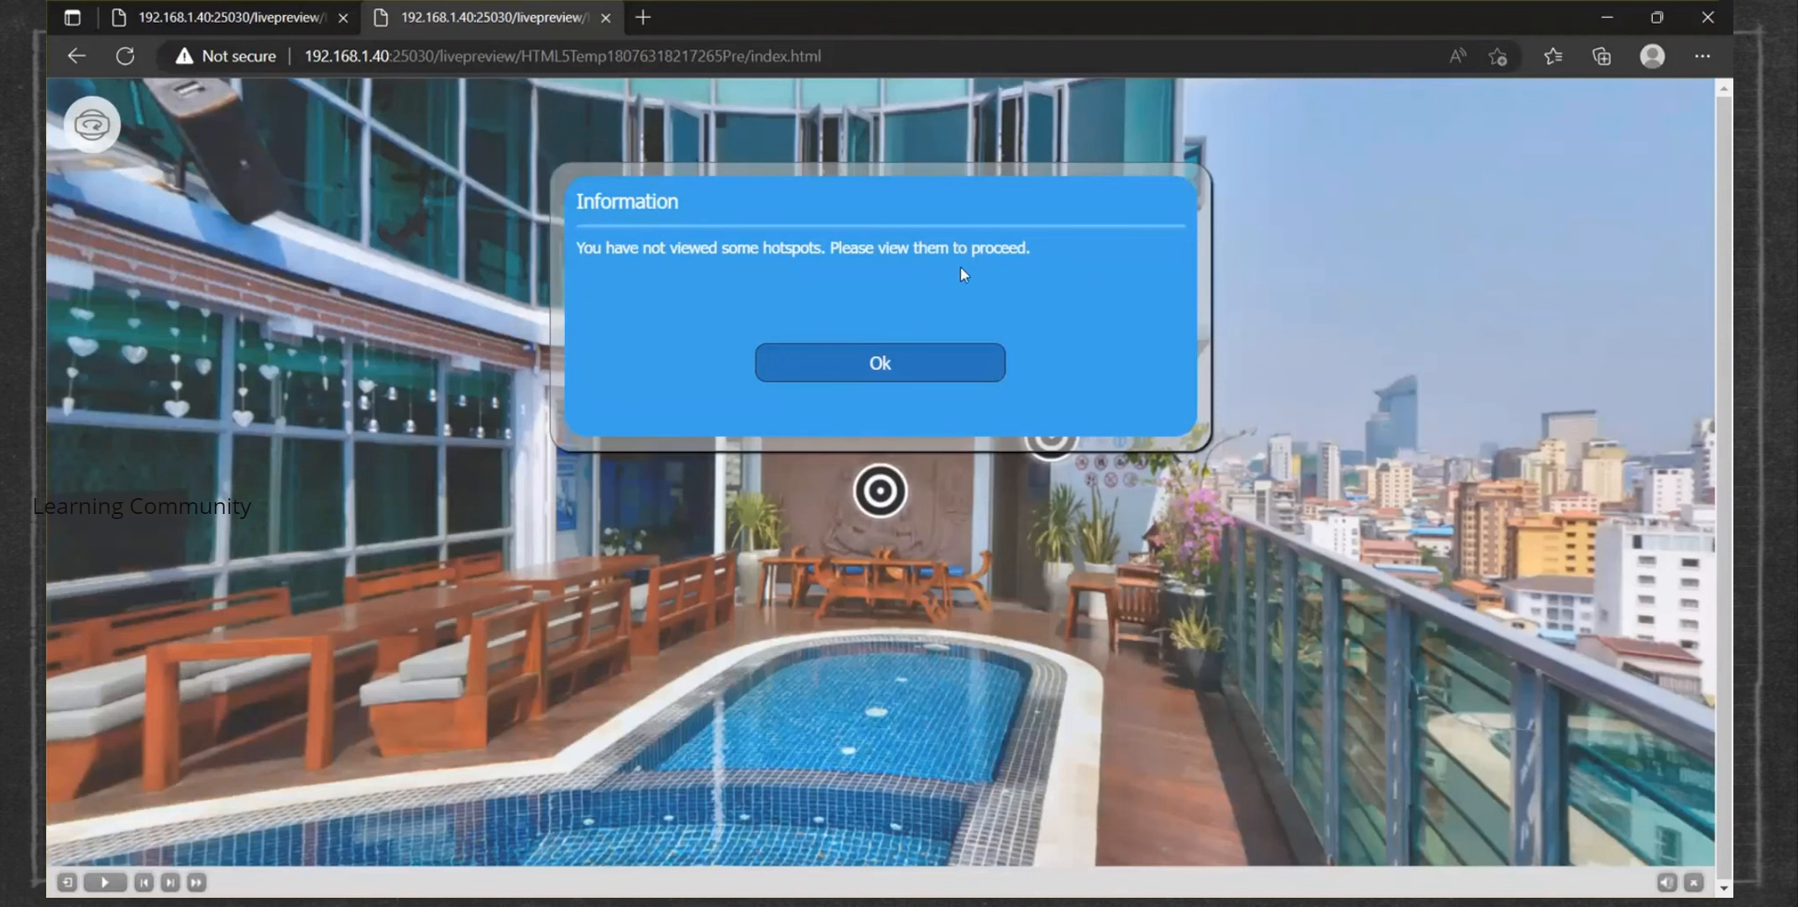
{"action": "left_click", "coordinate": [880, 361]}
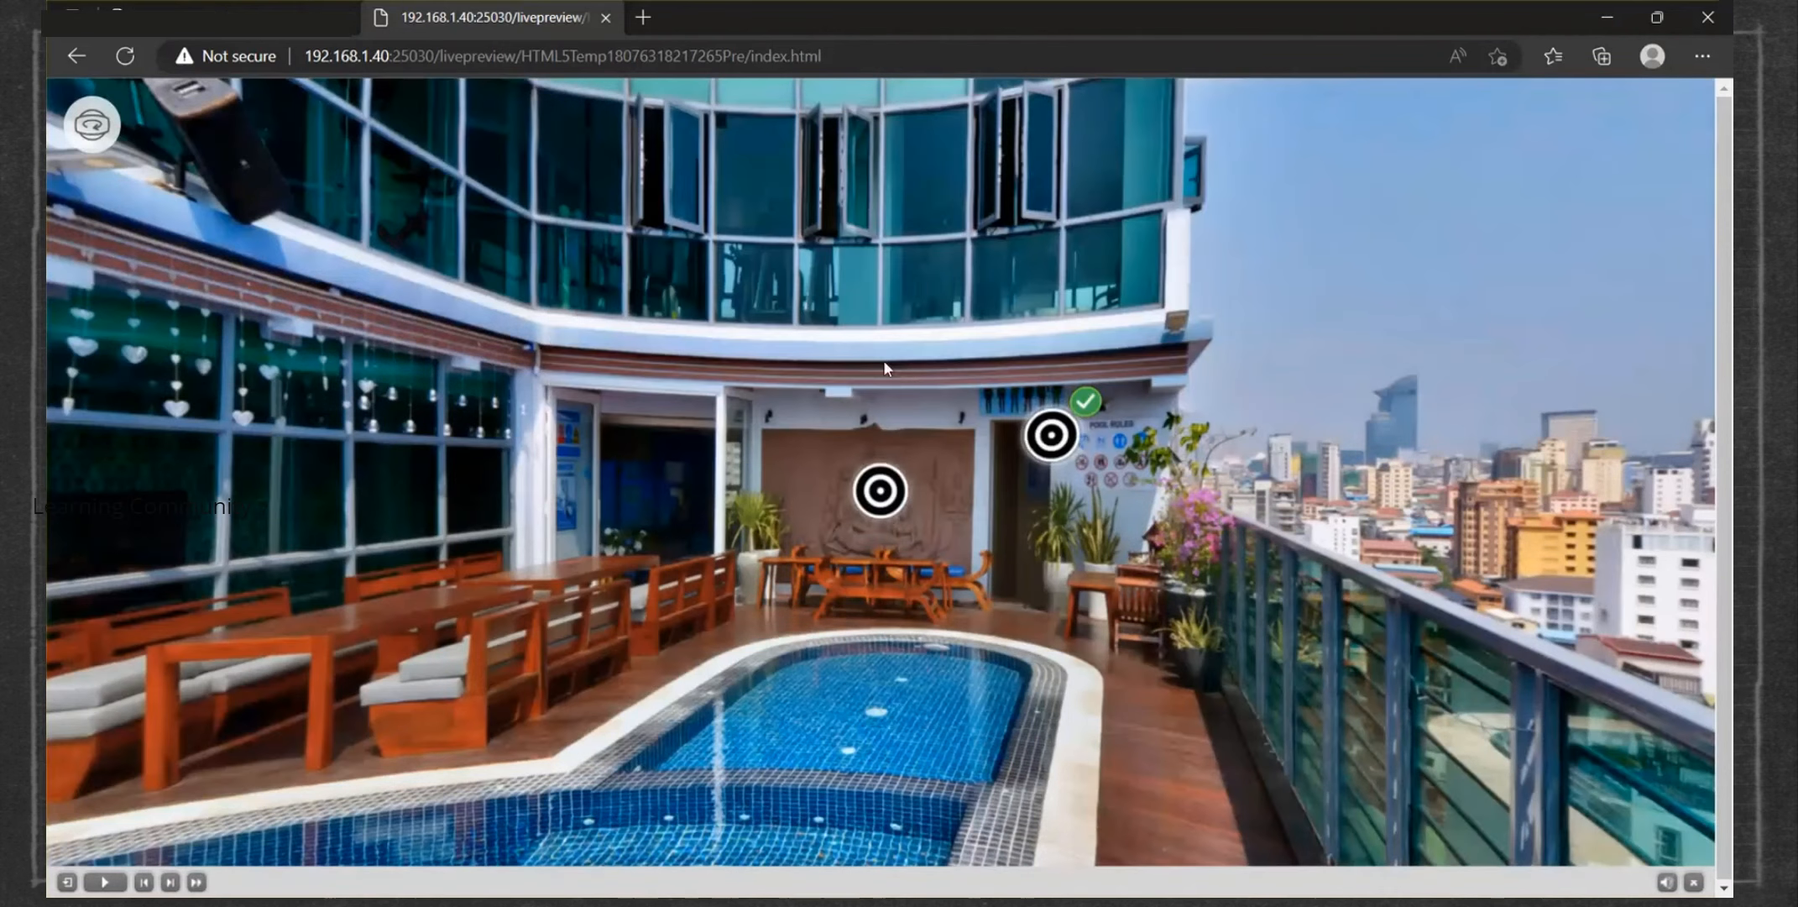